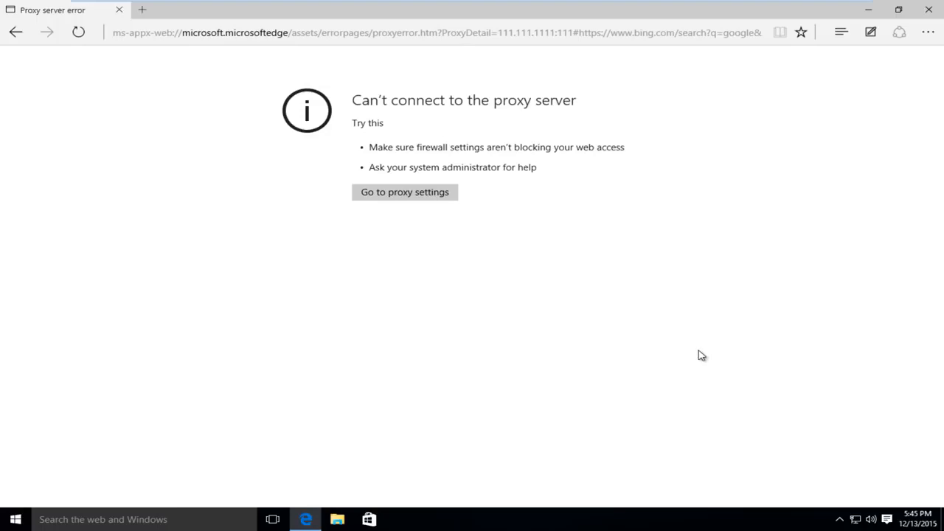
mouse_move(431, 318)
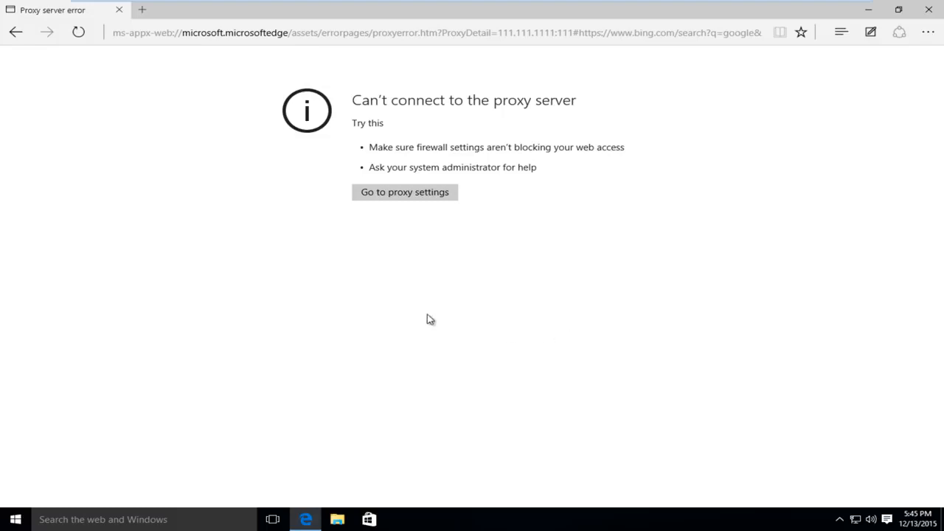
mouse_move(366, 142)
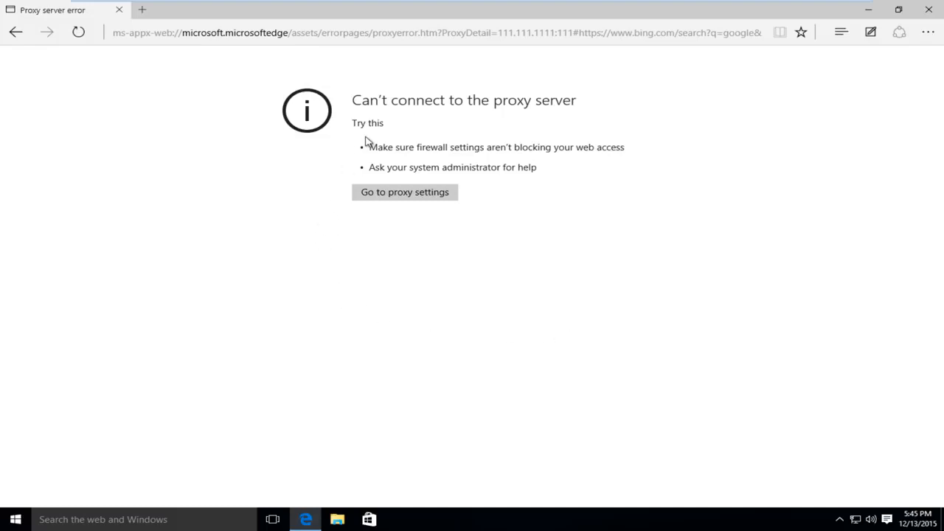
mouse_move(413, 143)
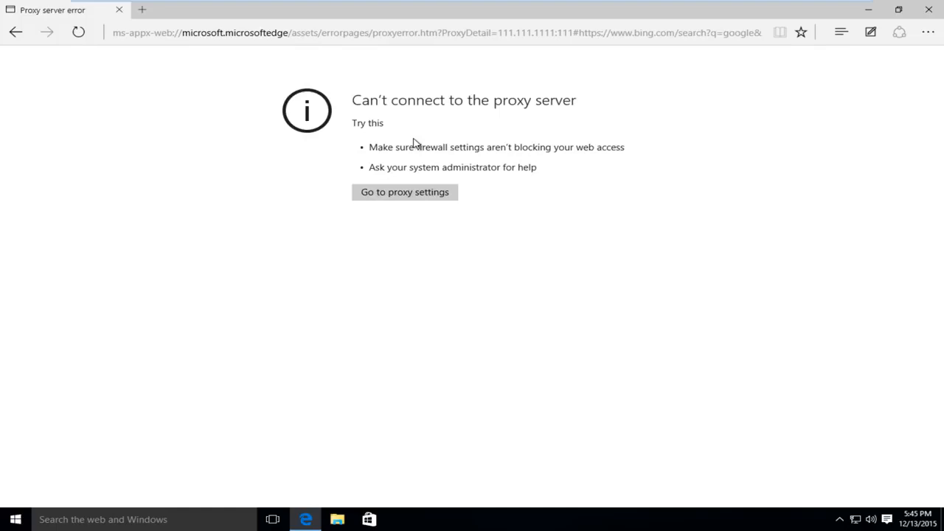
mouse_move(407, 142)
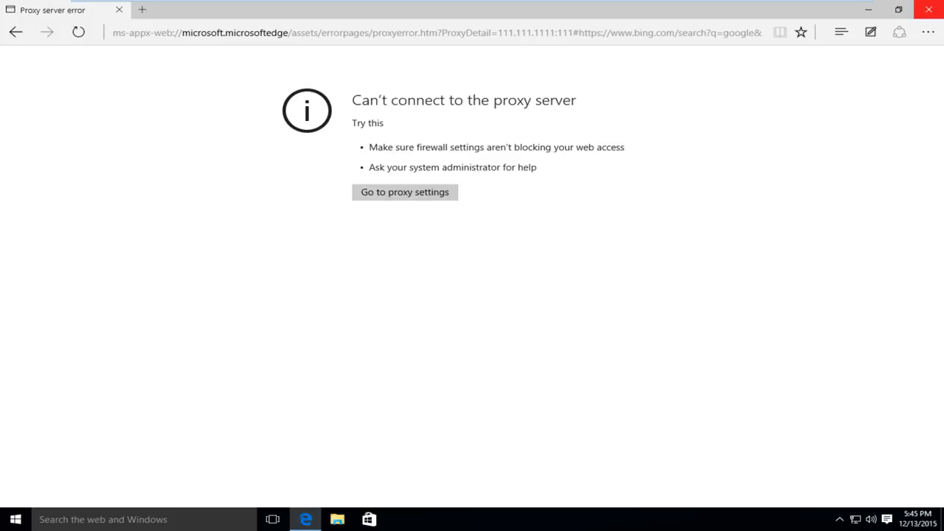
mouse_move(832, 80)
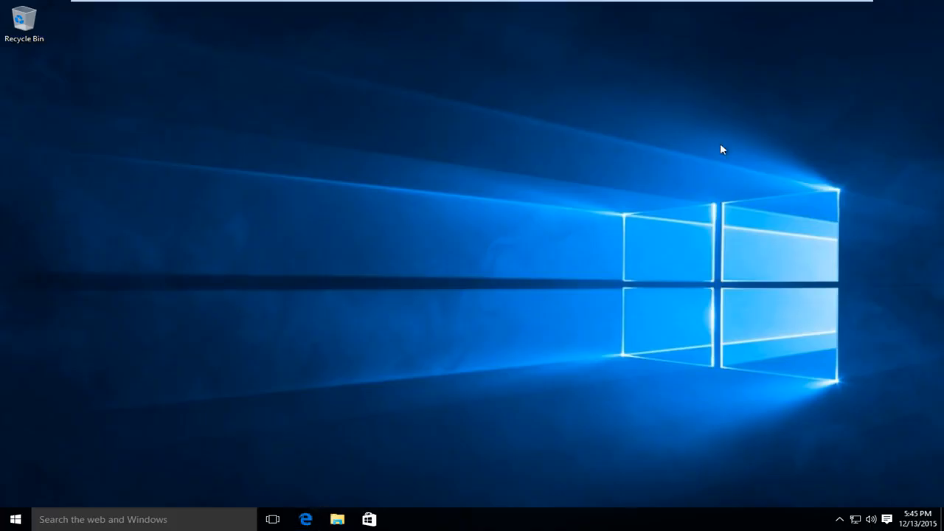
Restart from the Start menu's Power options with Shift held to reach the recovery 'Choose an option' screen.
left_click(15, 520)
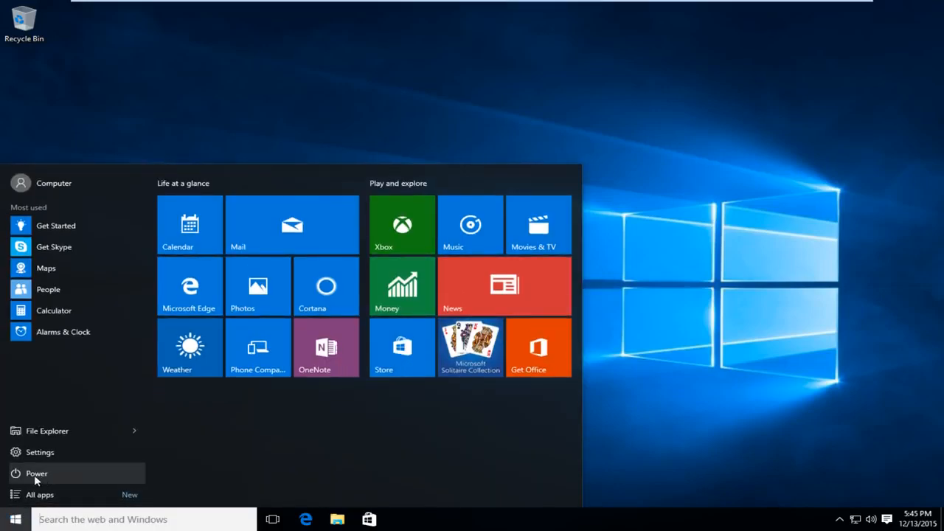
left_click(36, 472)
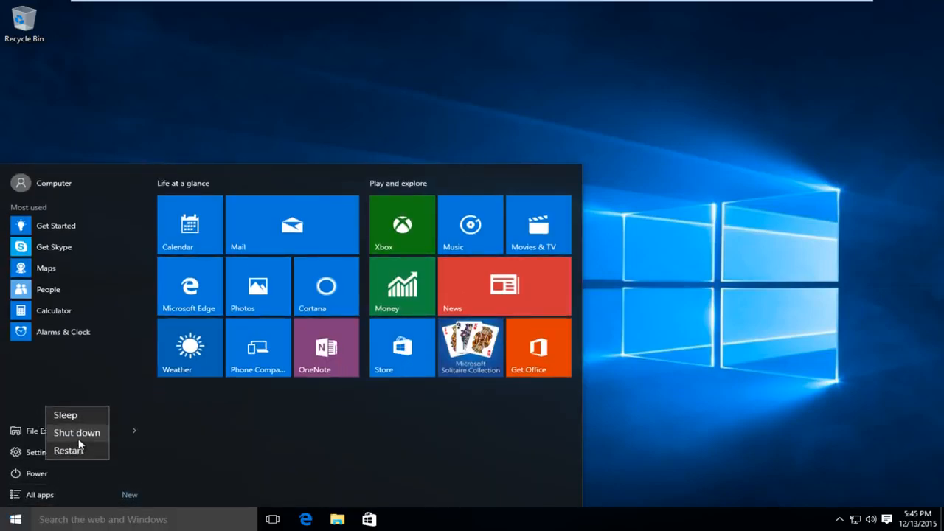
mouse_move(68, 451)
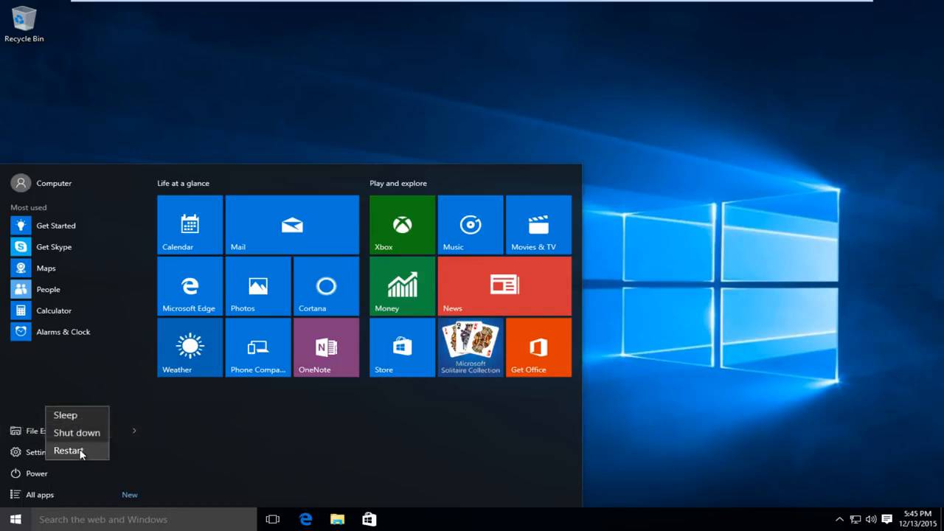
mouse_move(76, 455)
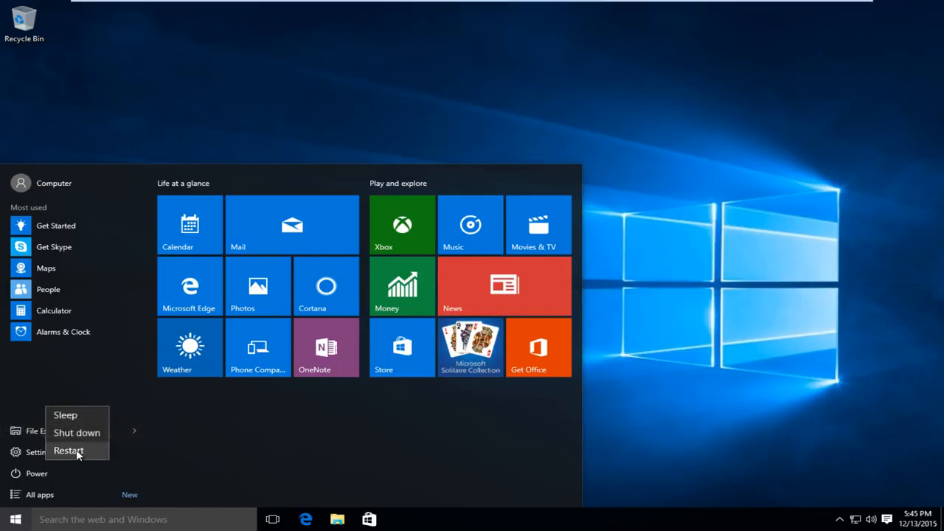
left_click(68, 451)
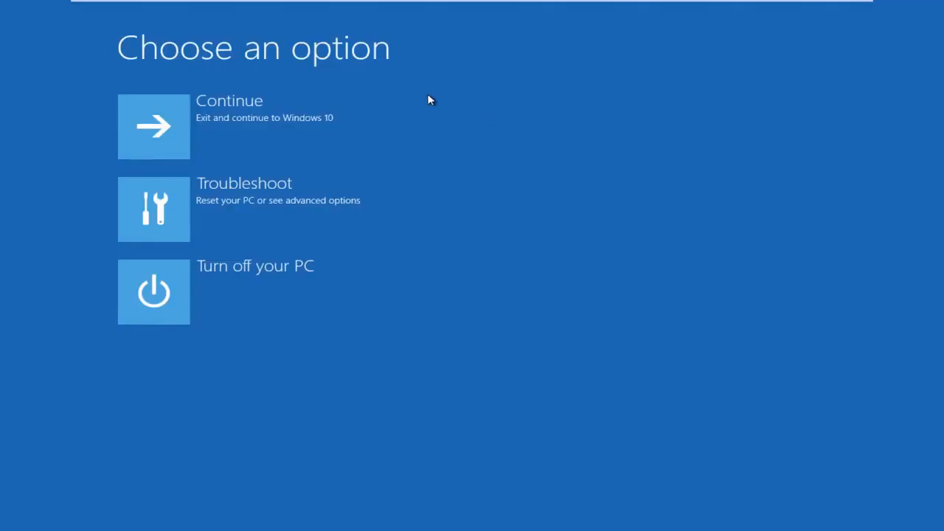
mouse_move(159, 209)
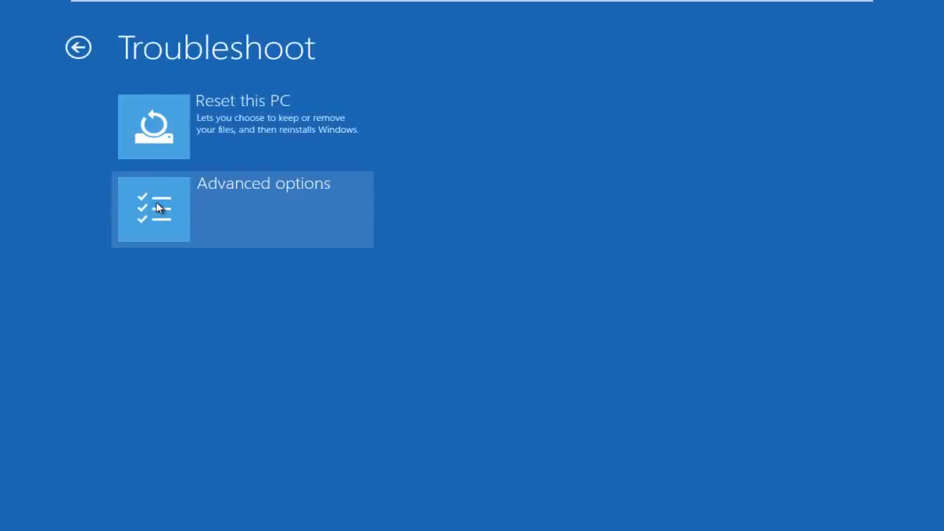
Go through Troubleshoot and Advanced options to Startup Settings and restart from there.
left_click(154, 210)
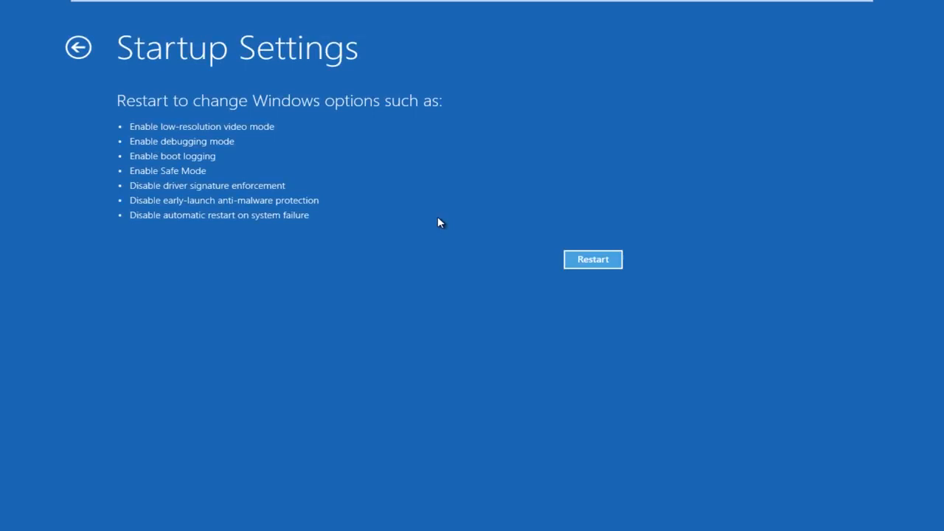
mouse_move(440, 224)
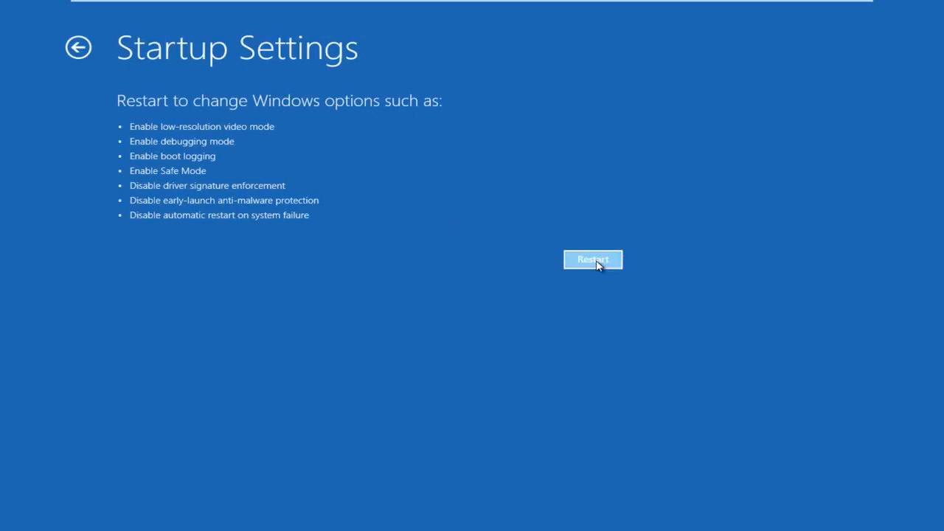
left_click(593, 259)
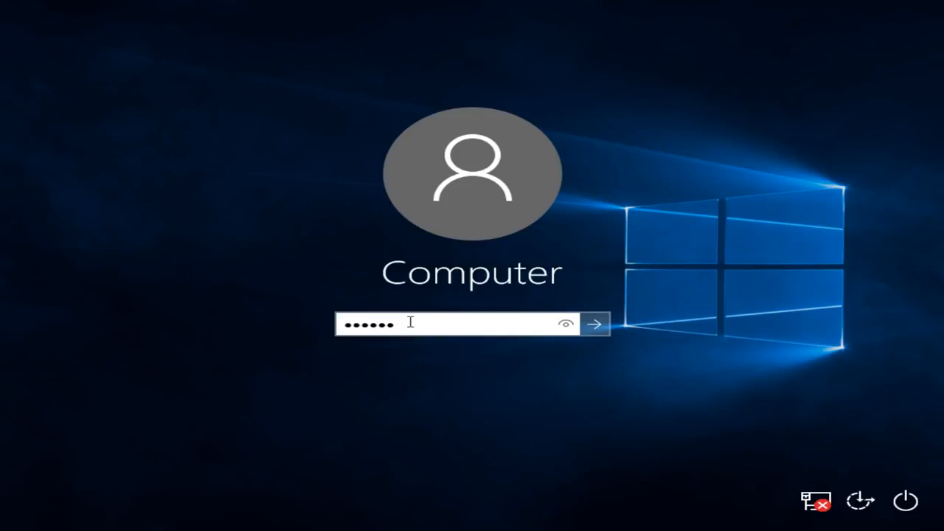
Sign in with the entered password to reach the Safe Mode desktop.
left_click(595, 325)
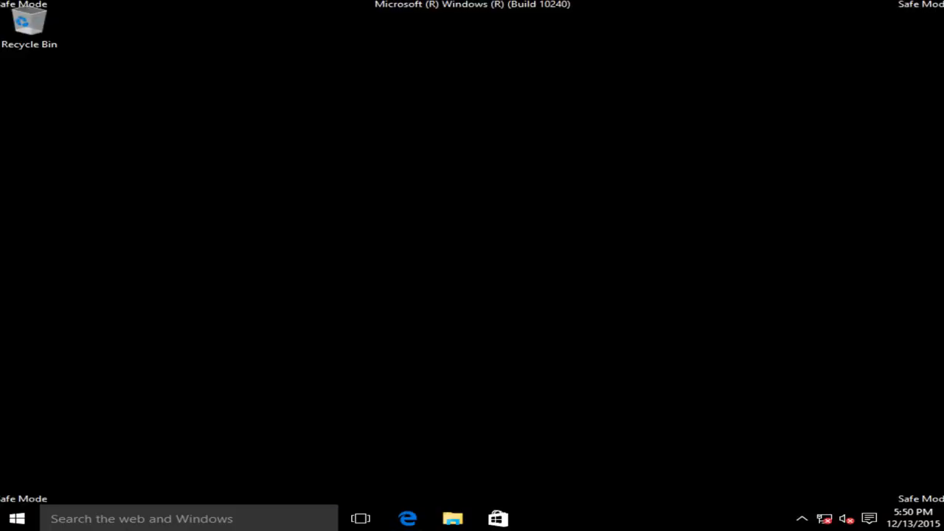
mouse_move(143, 497)
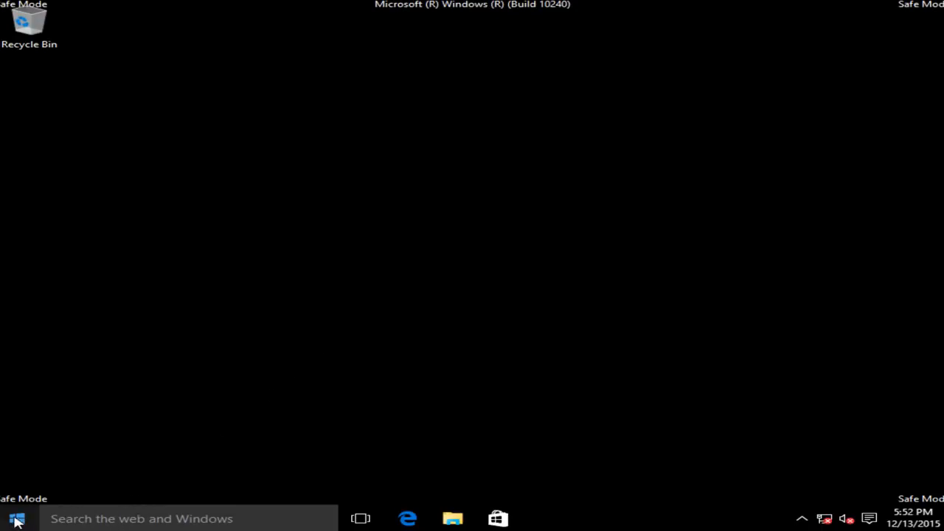
Launch Registry Editor by running 'regedit' from the Run prompt.
right_click(16, 519)
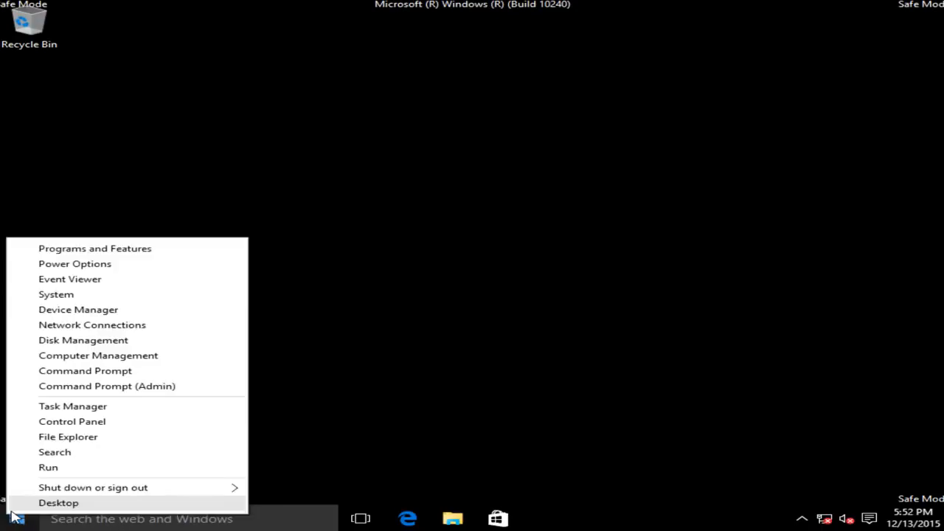
mouse_move(49, 467)
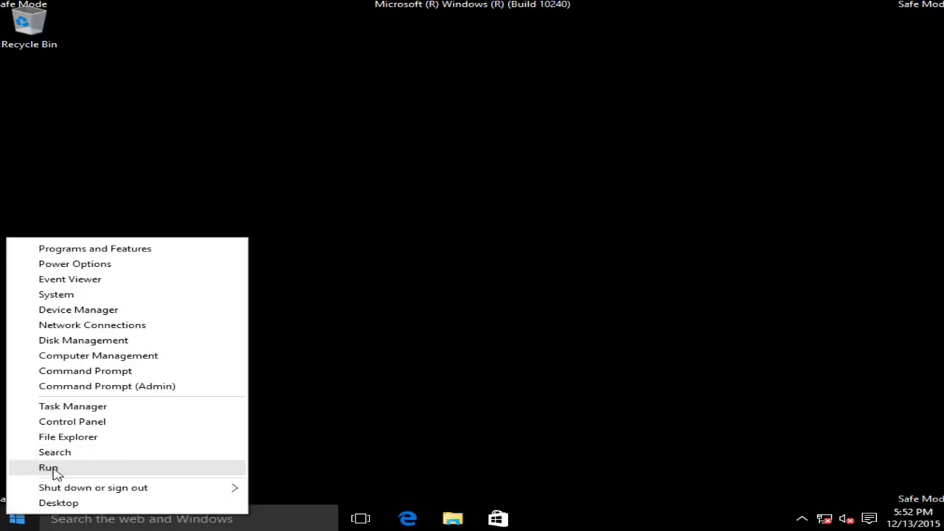
left_click(49, 466)
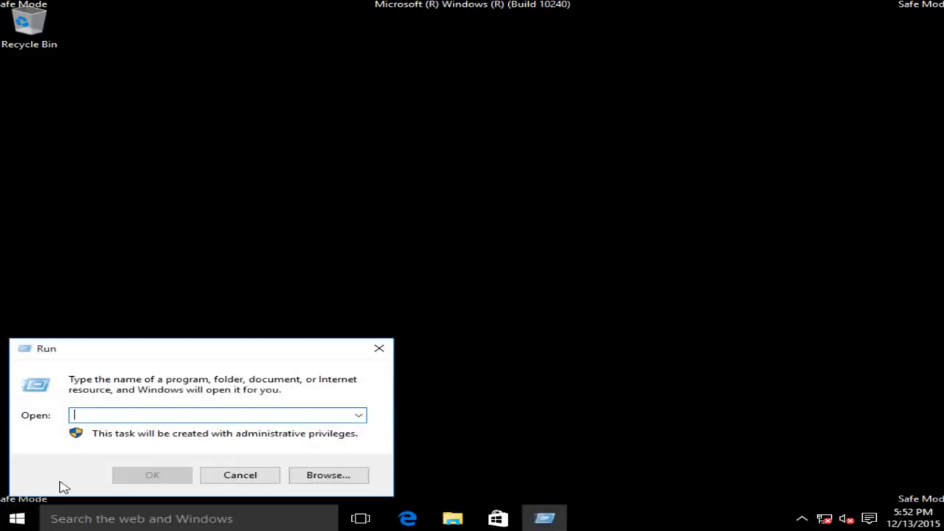
type("reg")
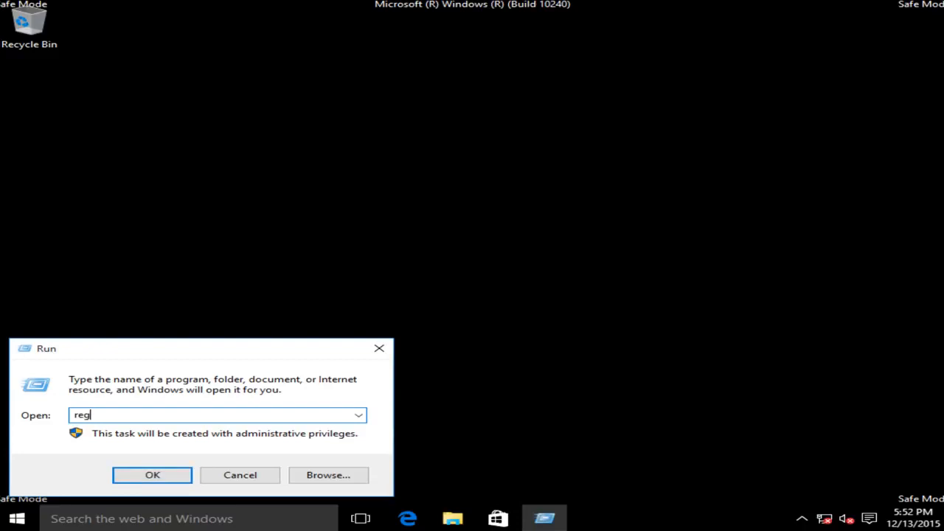
type("edit")
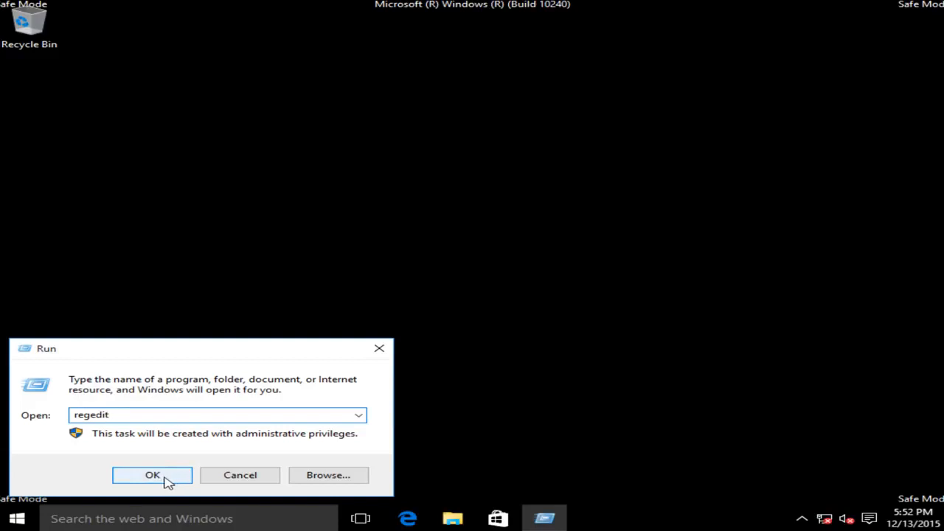
left_click(152, 474)
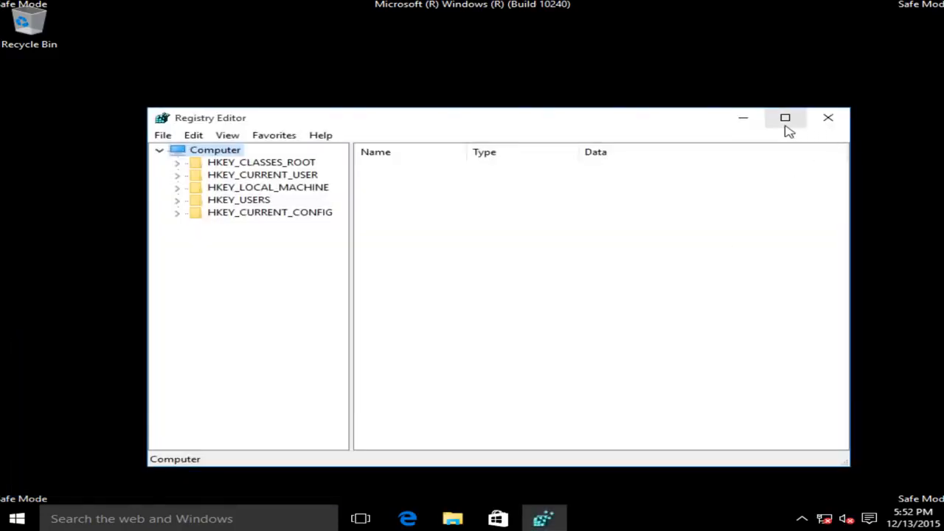
Navigate the tree to HKEY_CURRENT_USER\Software\Microsoft\Windows\CurrentVersion\Internet Settings, showing ProxyEnable and ProxyServer.
left_click(784, 118)
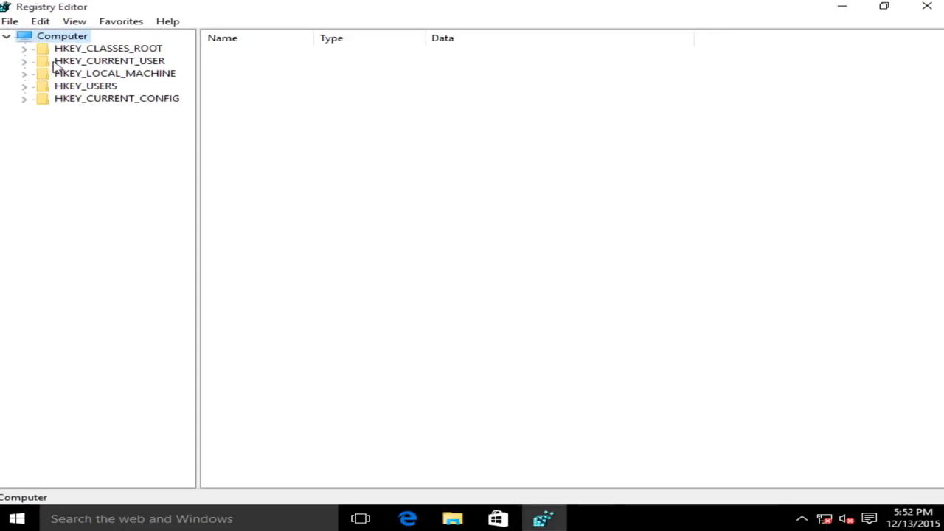
left_click(109, 60)
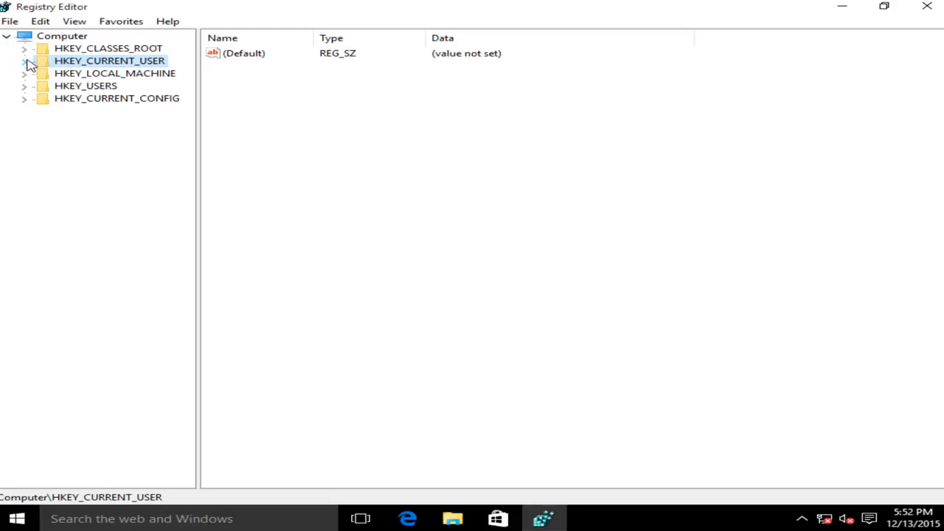
left_click(23, 60)
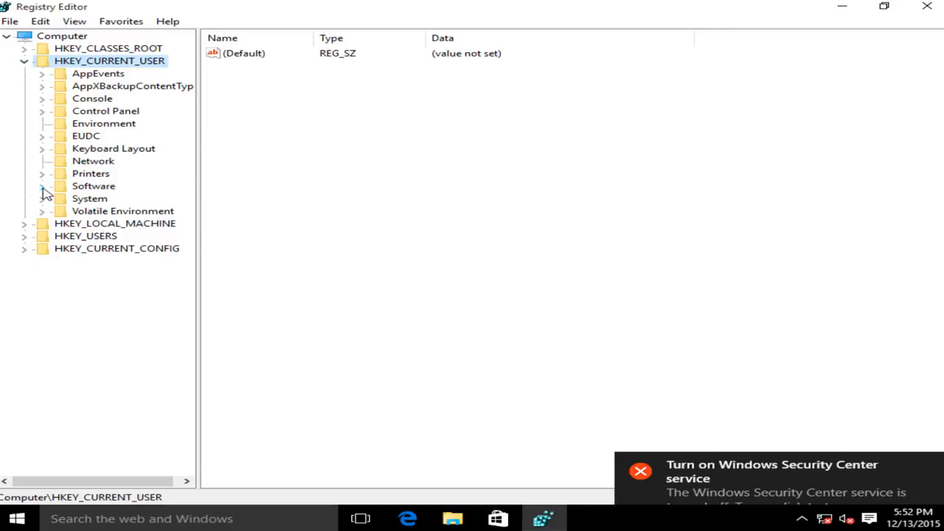
left_click(42, 186)
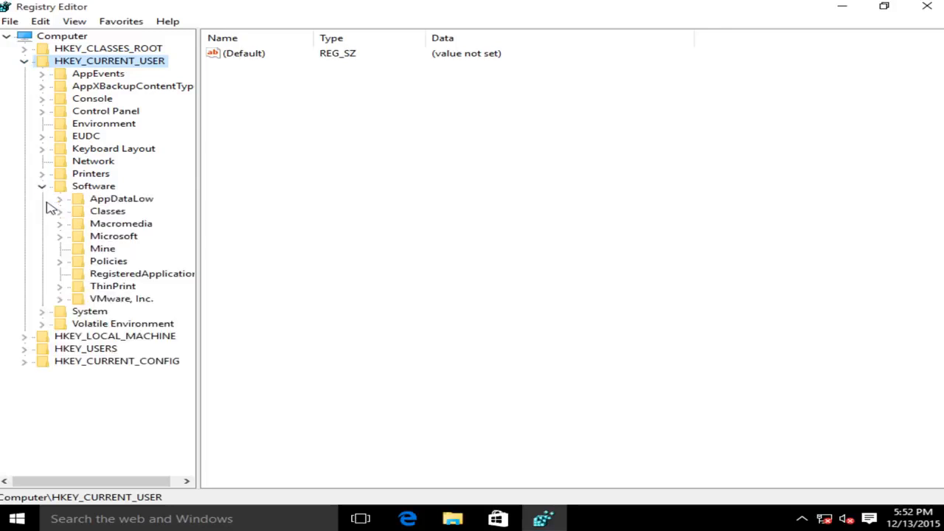
mouse_move(76, 244)
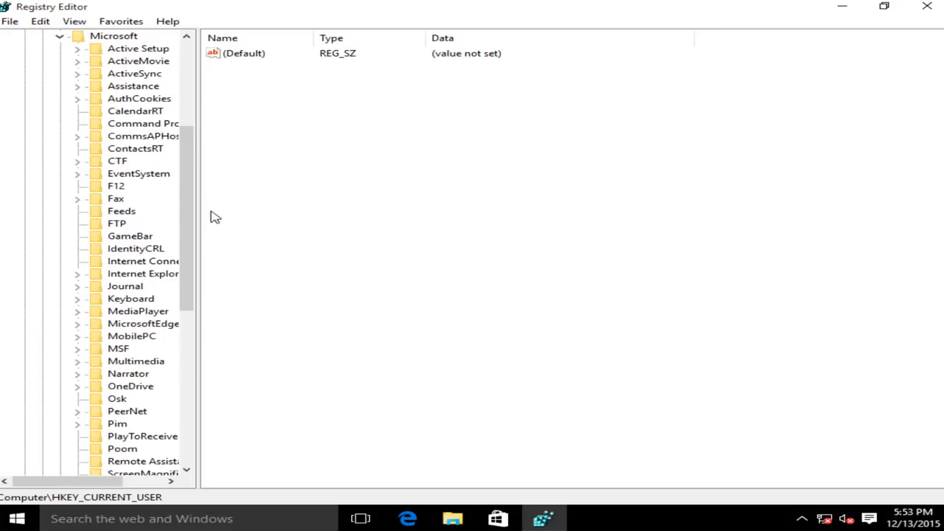
mouse_move(189, 66)
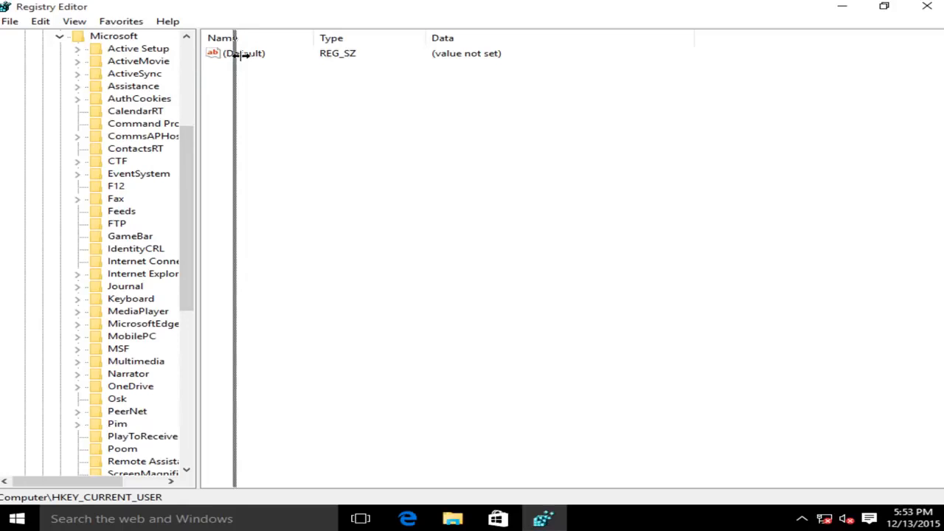
scroll("down", 3)
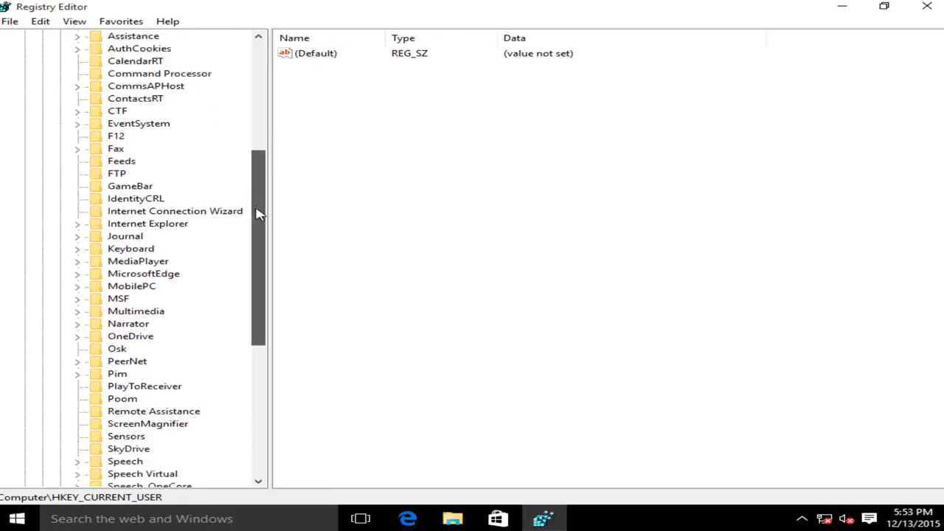
left_click(77, 360)
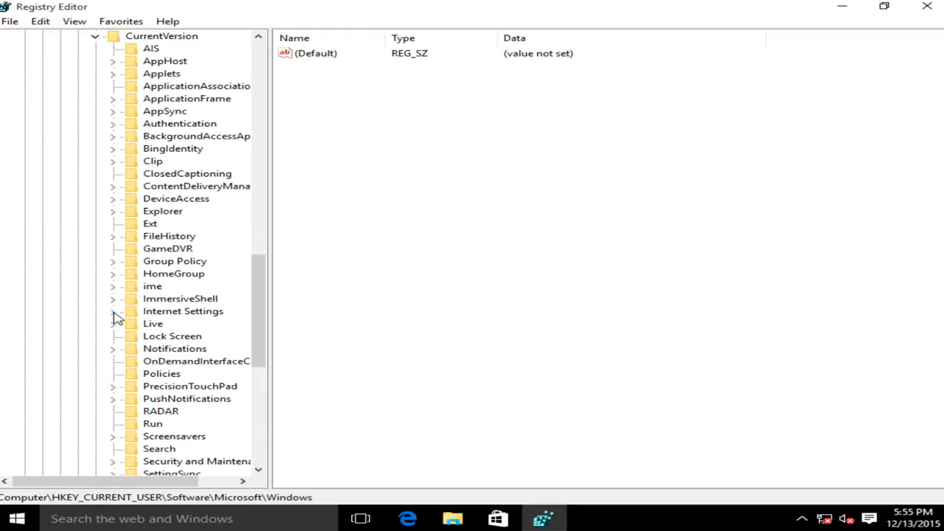
left_click(162, 35)
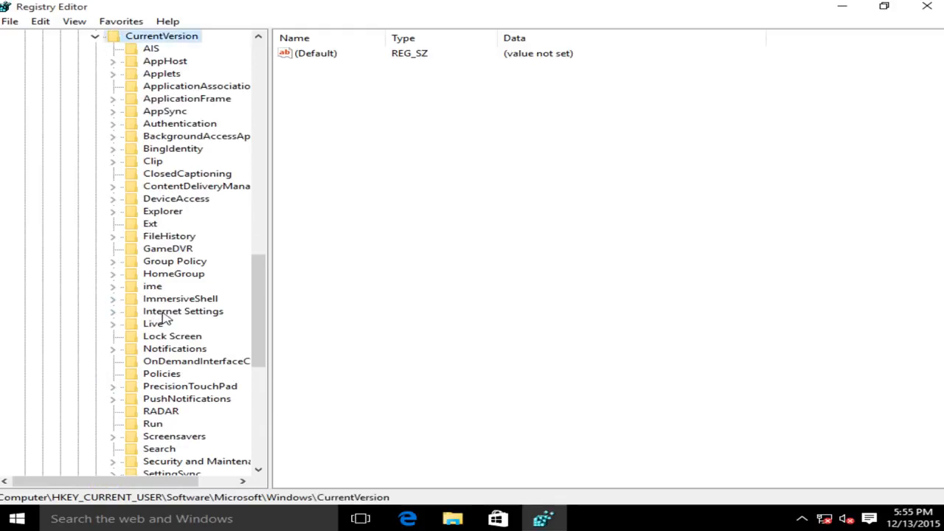
left_click(183, 310)
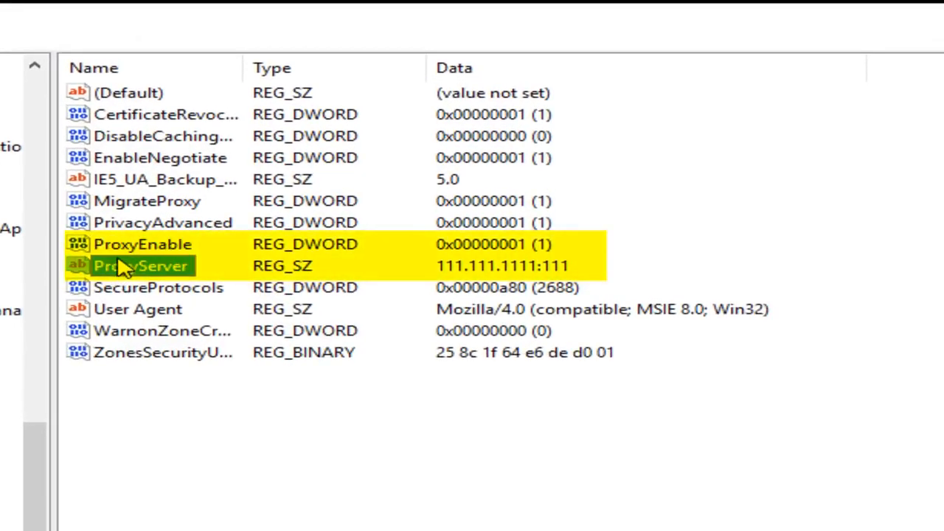
Delete the ProxyEnable value and confirm its permanent removal.
left_click(142, 245)
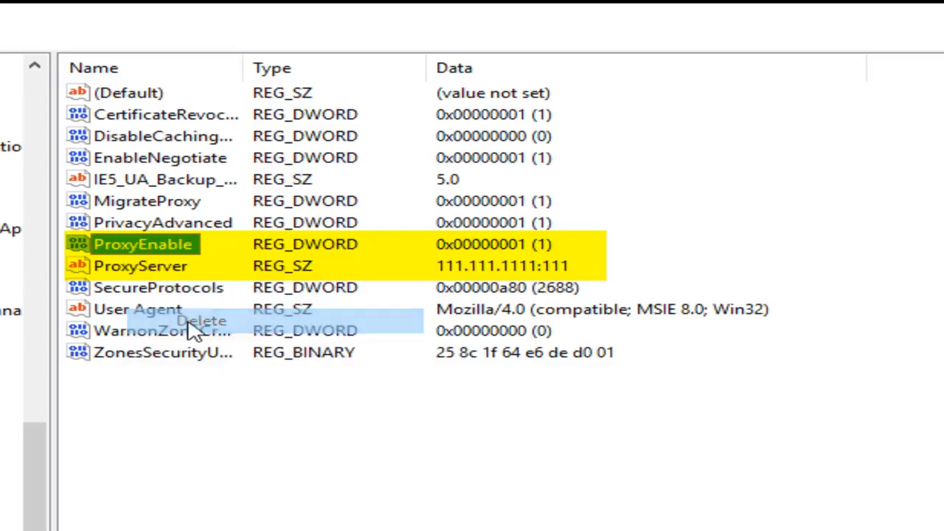
left_click(201, 320)
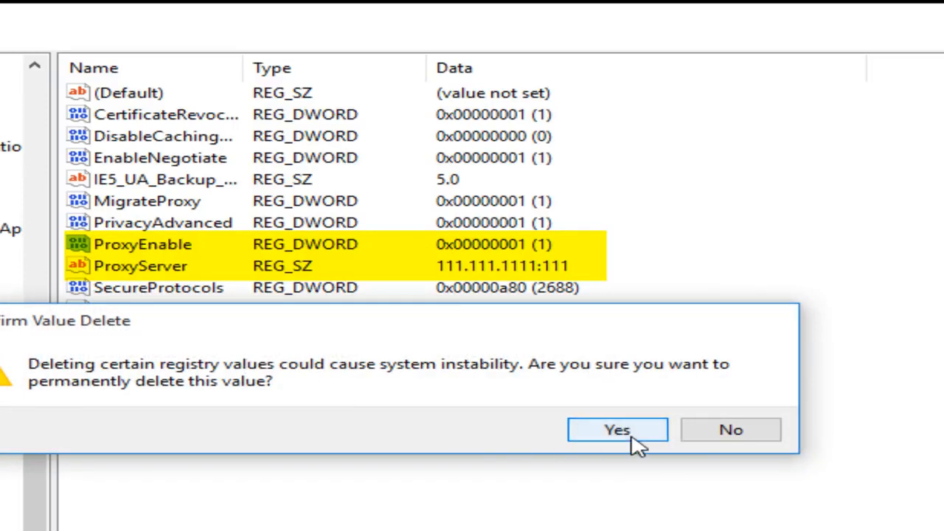
left_click(617, 431)
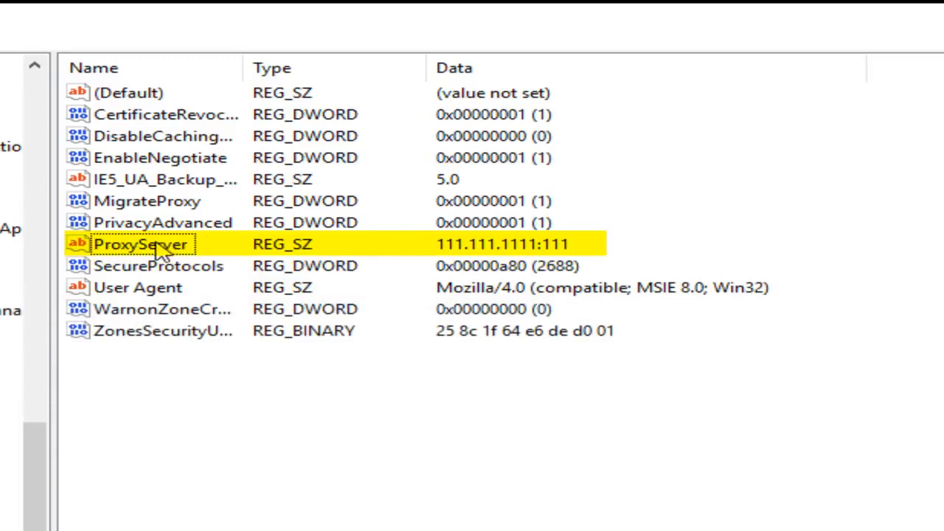
Delete the ProxyServer value (111.111.1111:111) and confirm its removal.
left_click(140, 244)
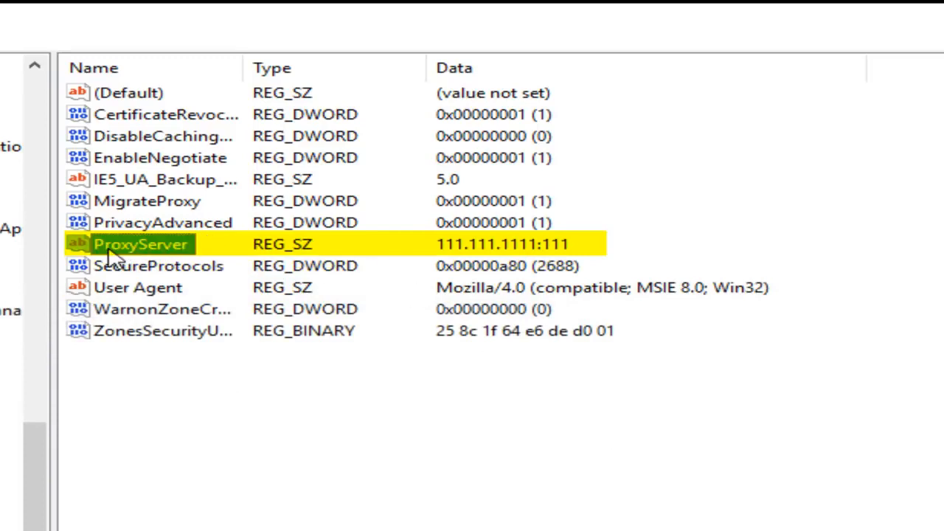
right_click(141, 245)
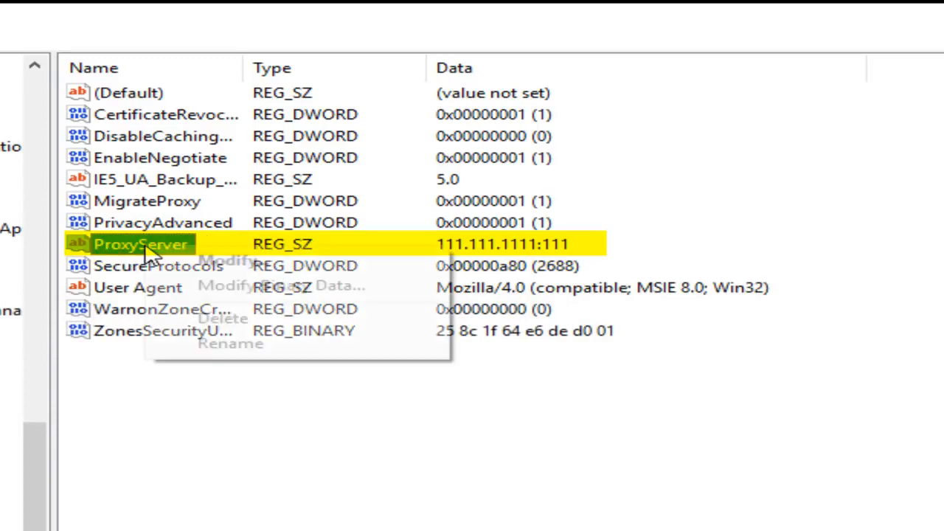
left_click(223, 319)
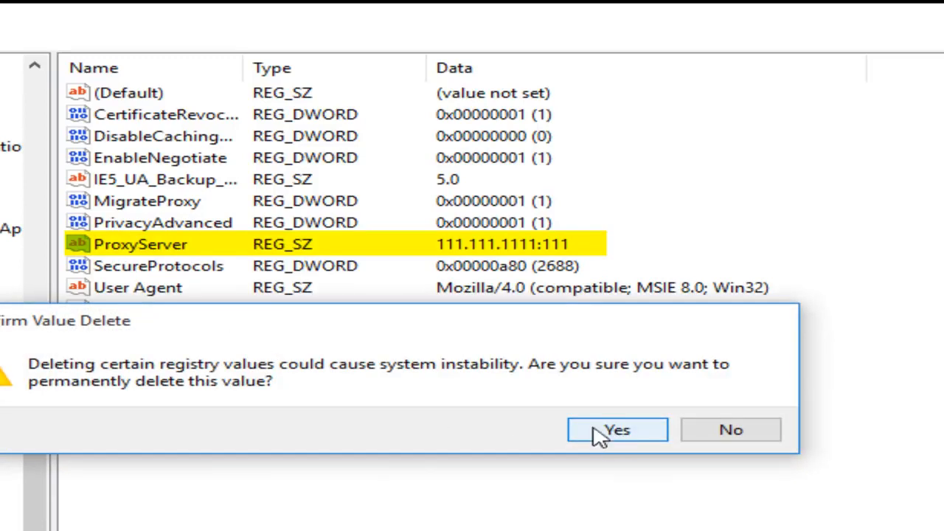
left_click(617, 430)
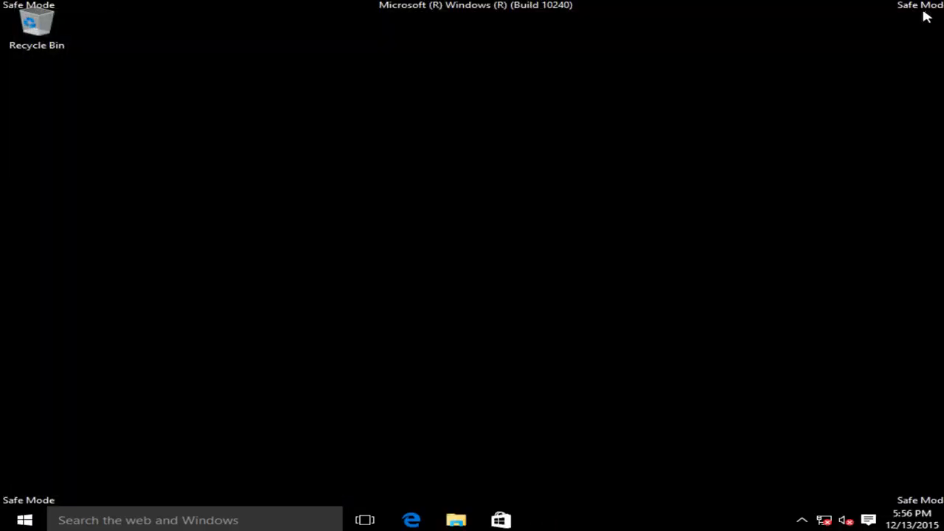
Restart the computer out of Safe Mode from the Start button's shutdown options.
right_click(23, 519)
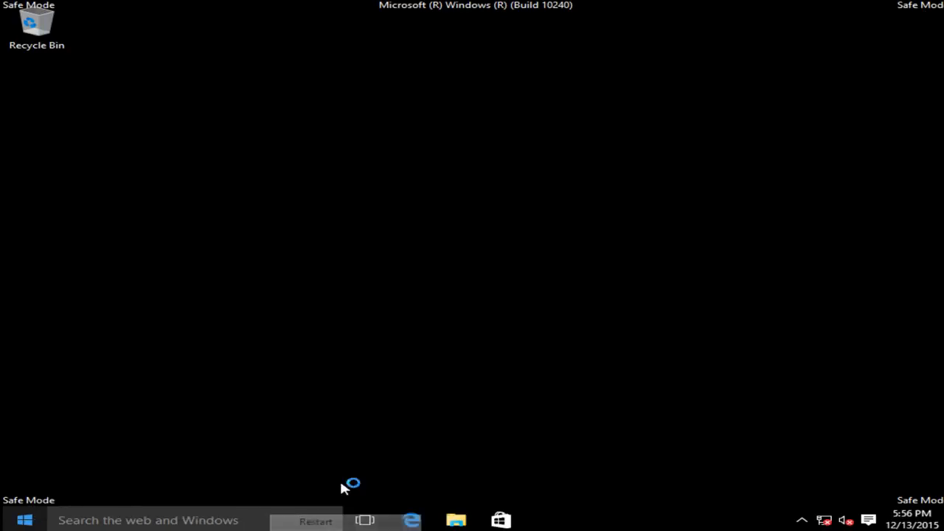
left_click(316, 520)
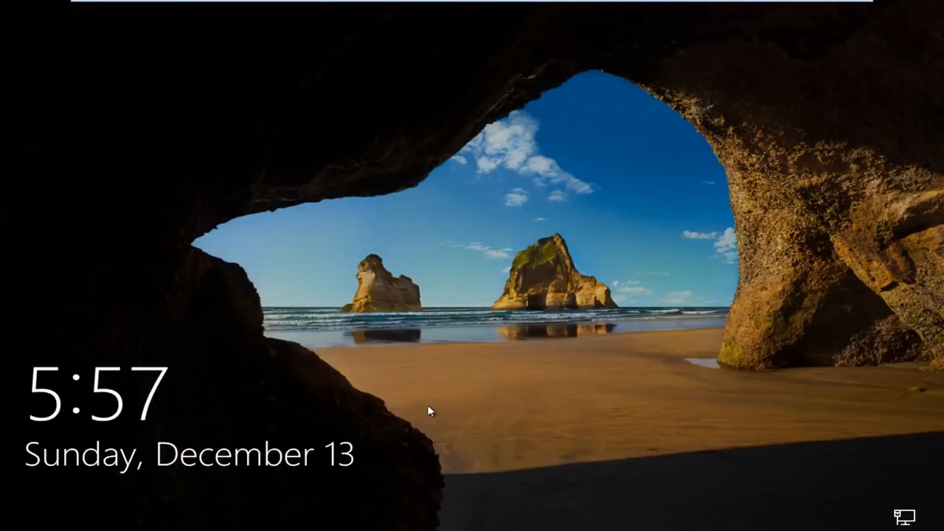
Dismiss the lock screen and sign in to the normal desktop.
left_click(431, 413)
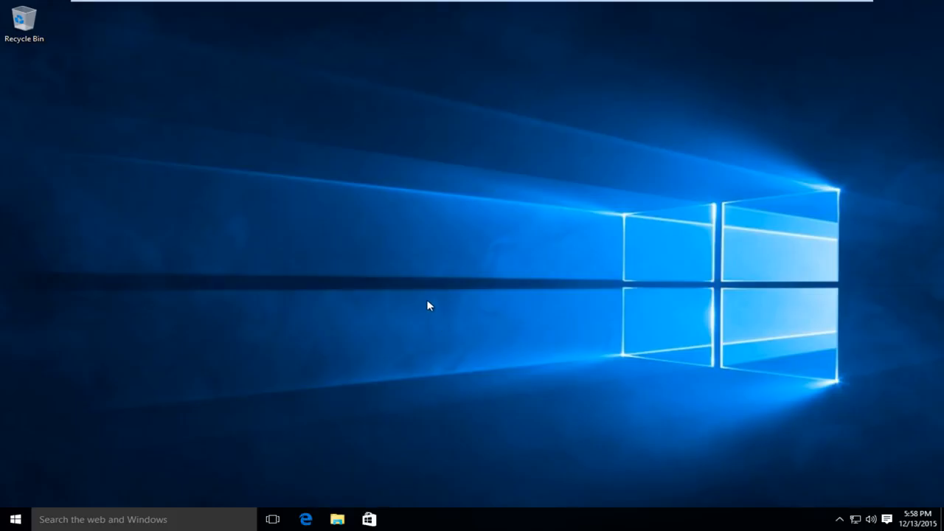
mouse_move(307, 519)
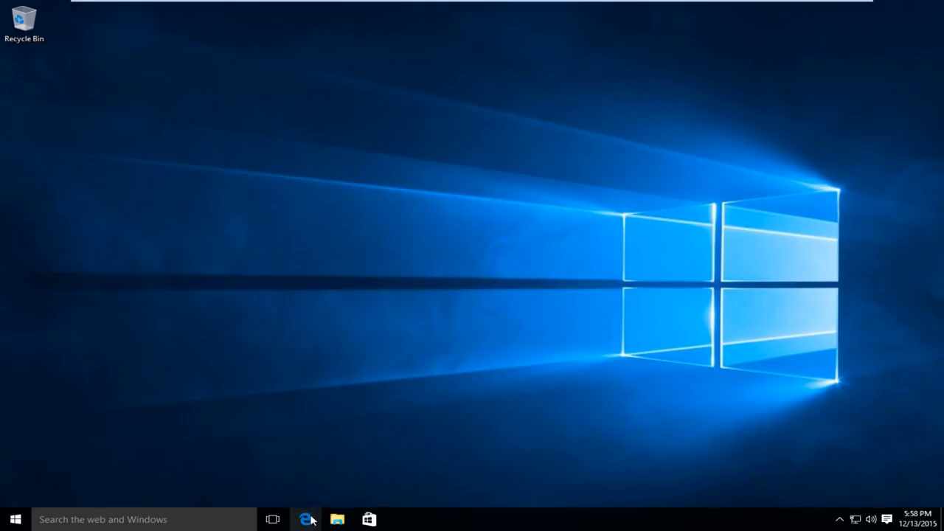
Launch Microsoft Edge and load google.com, confirming no proxy error appears.
left_click(305, 519)
type("goog")
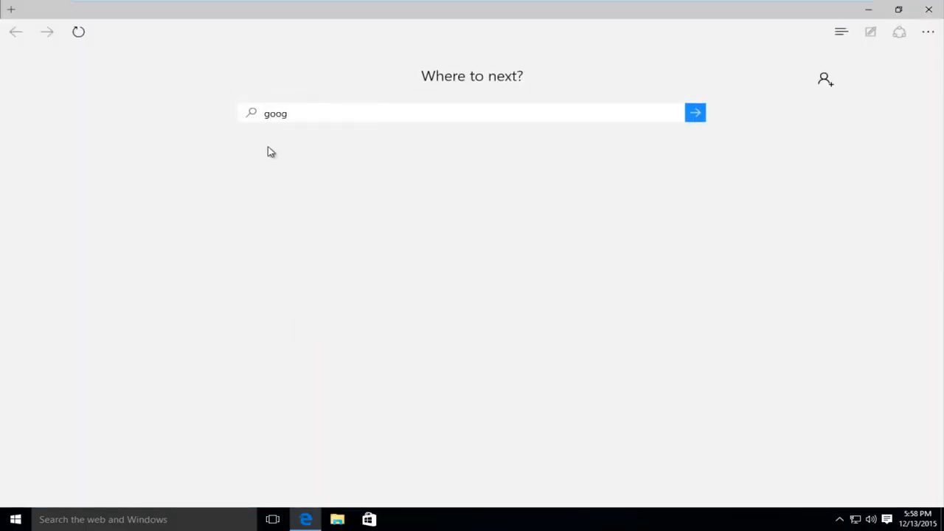
left_click(695, 112)
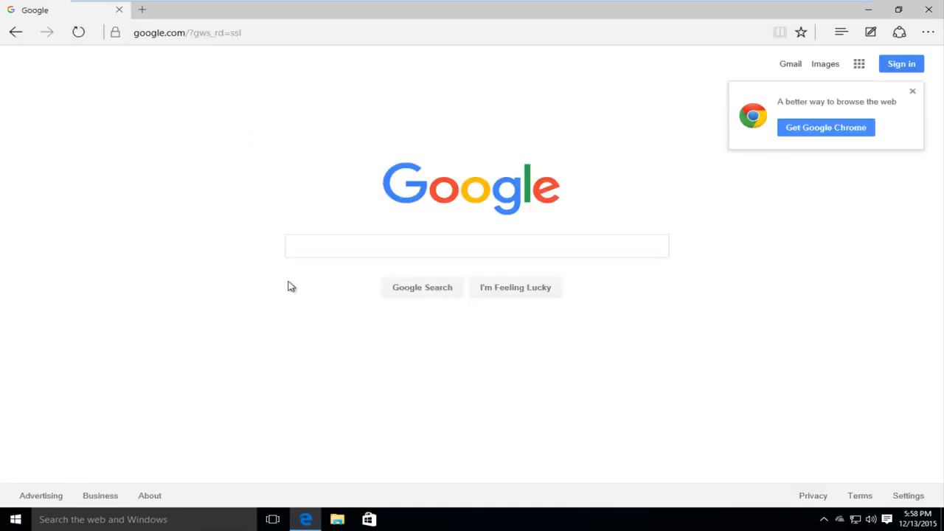
mouse_move(294, 286)
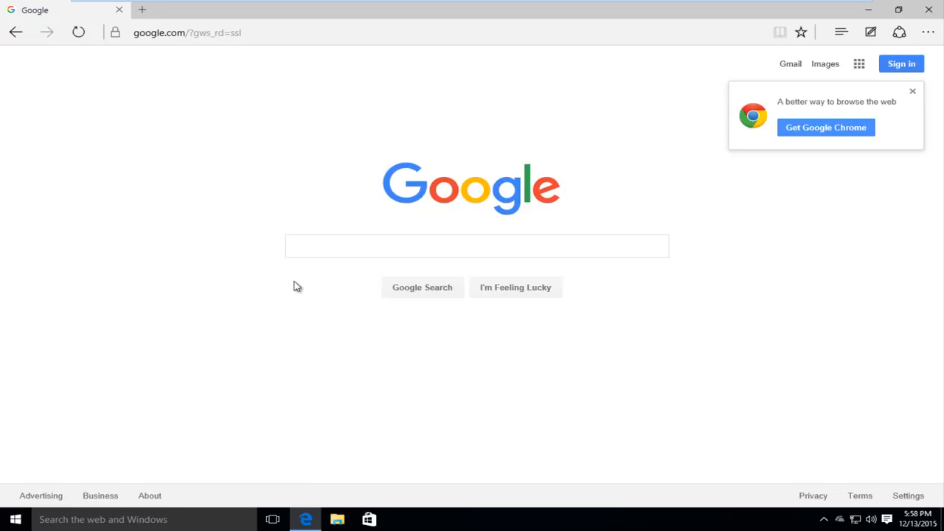